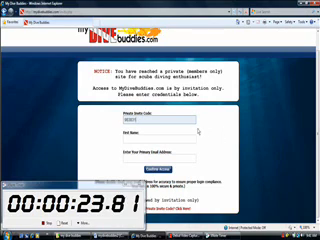
pyautogui.write('John')
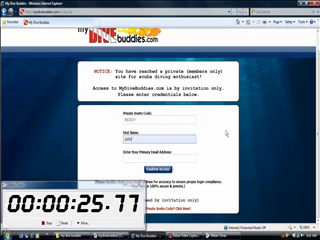